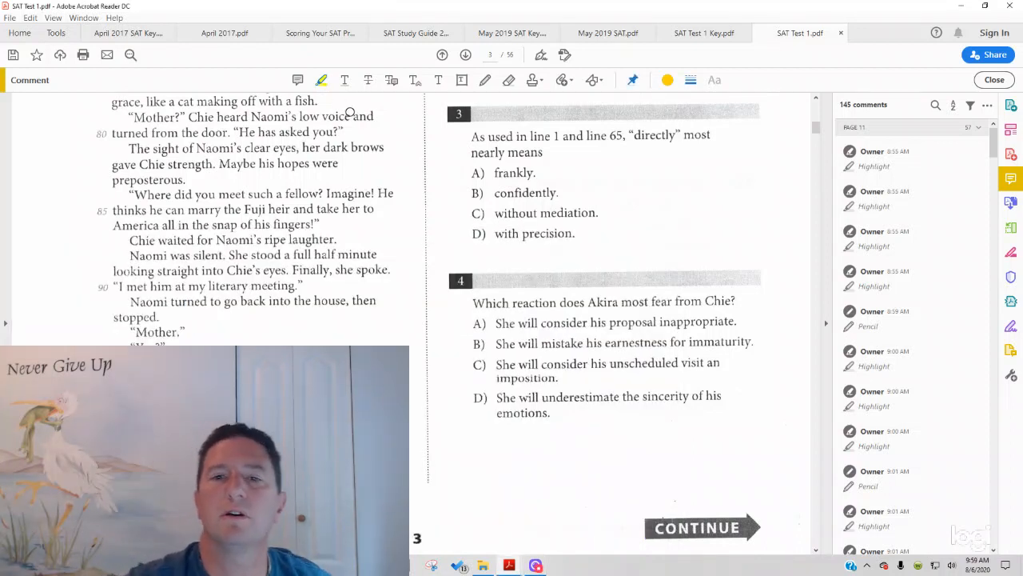
Step: Scroll to question 3 and highlight 'As used in line 1 and line 65,' in yellow
scroll(up, 3)
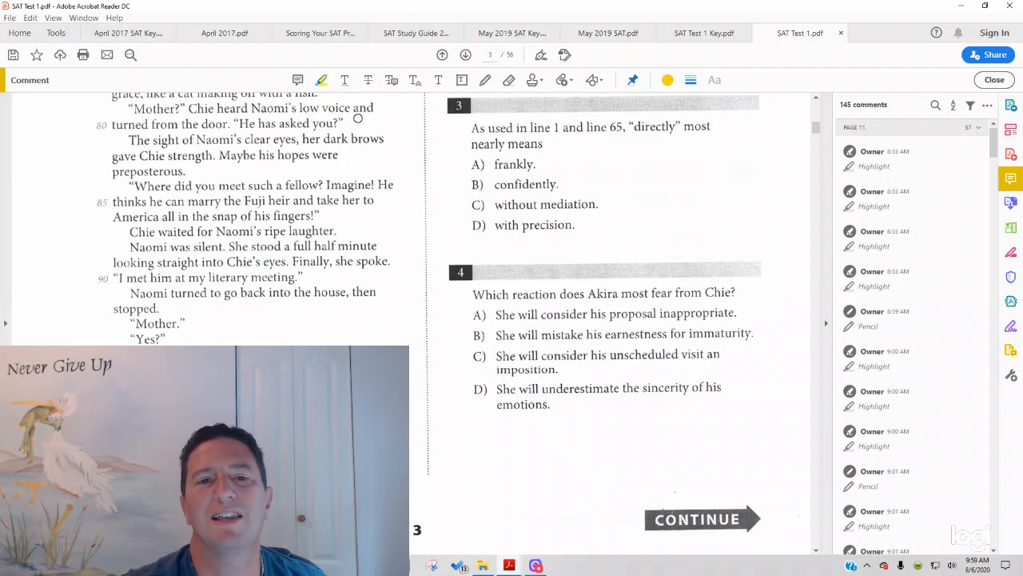
mouse_move(630, 181)
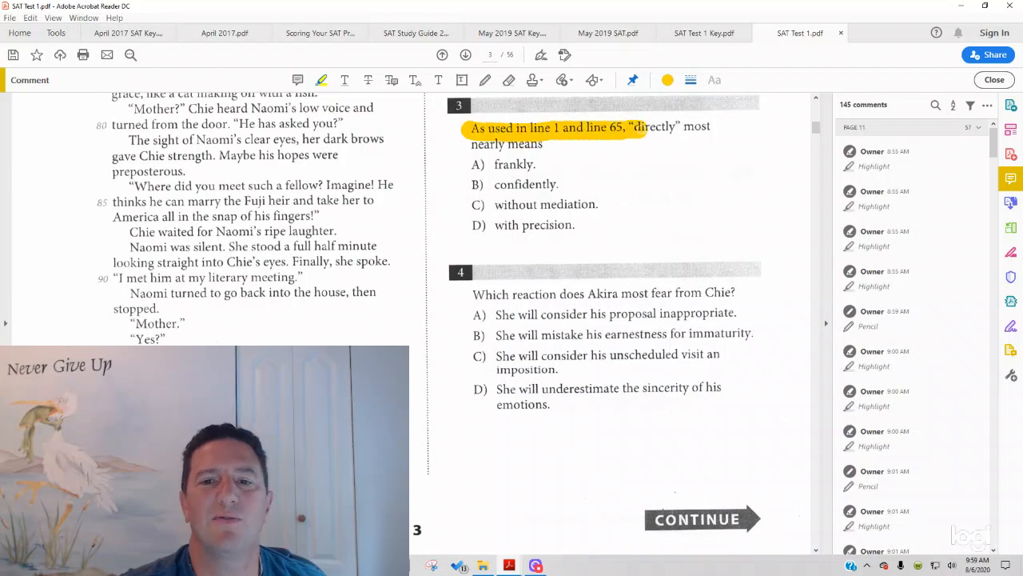
Step: Extend the yellow highlight across question 3's stem through 'most nearly means'
click(589, 135)
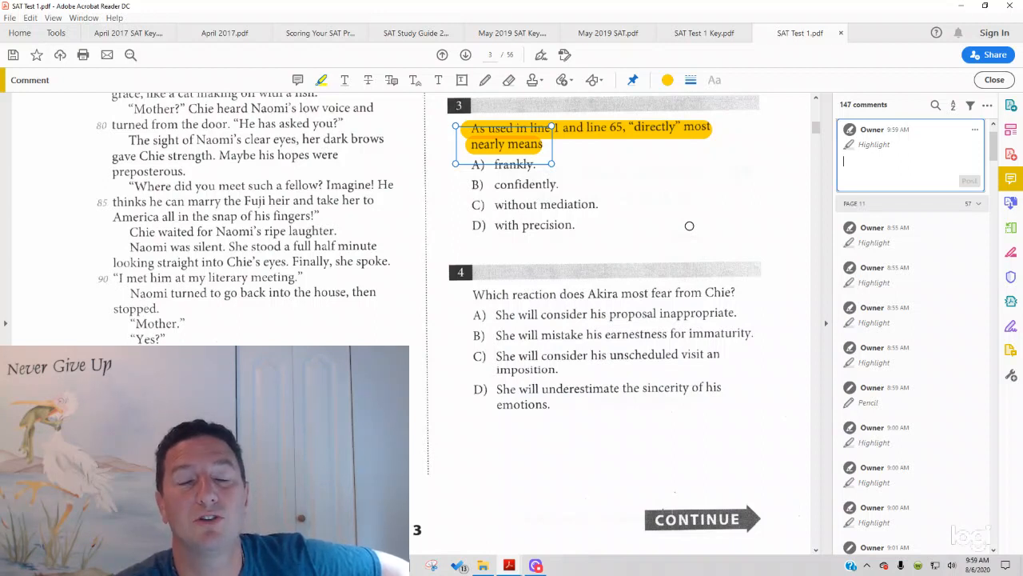
mouse_move(723, 174)
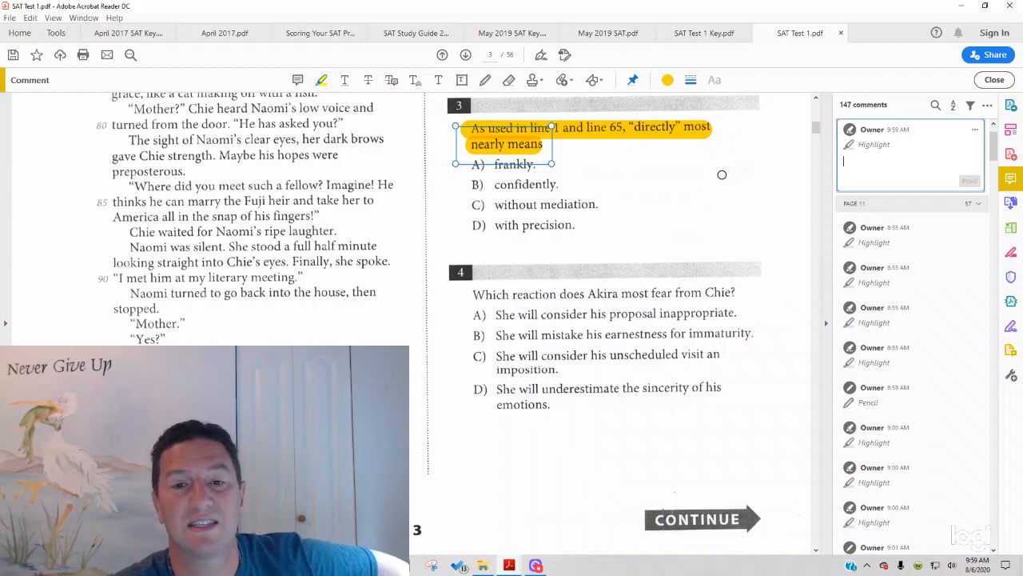
mouse_move(815, 113)
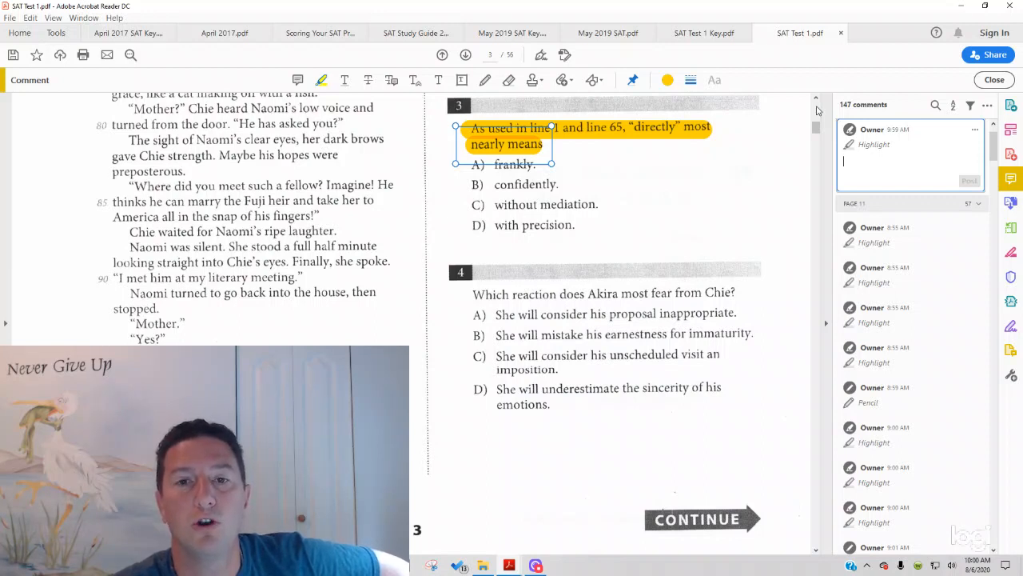
mouse_move(556, 136)
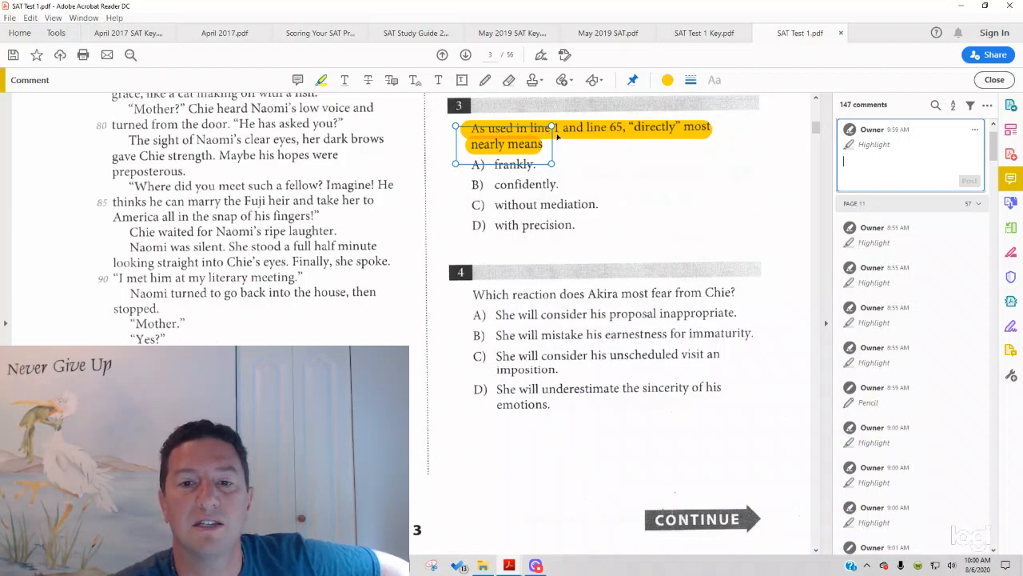
mouse_move(799, 143)
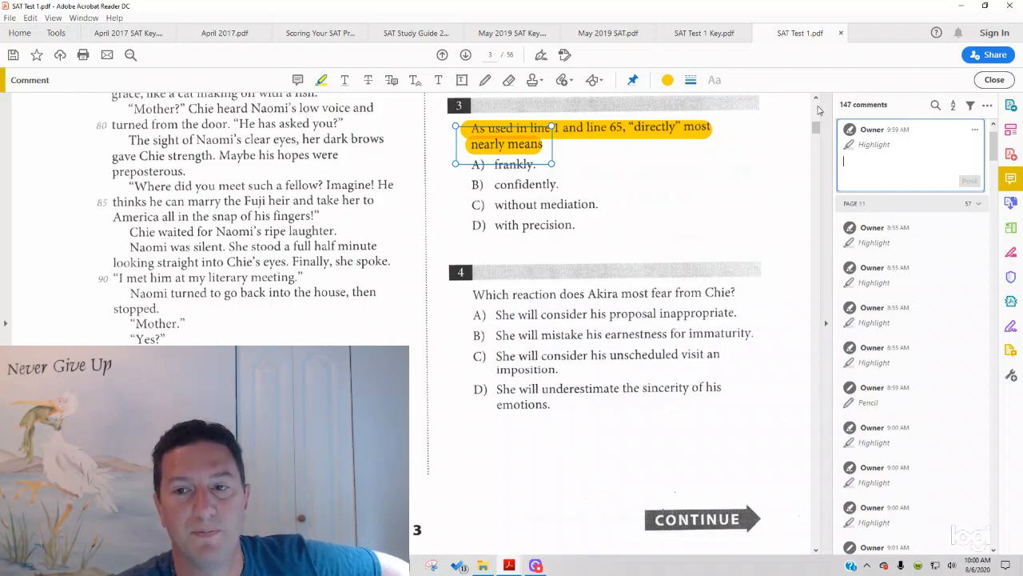
Step: Highlight 'directly' in passage line 1 and return to question 3
scroll(up, 3)
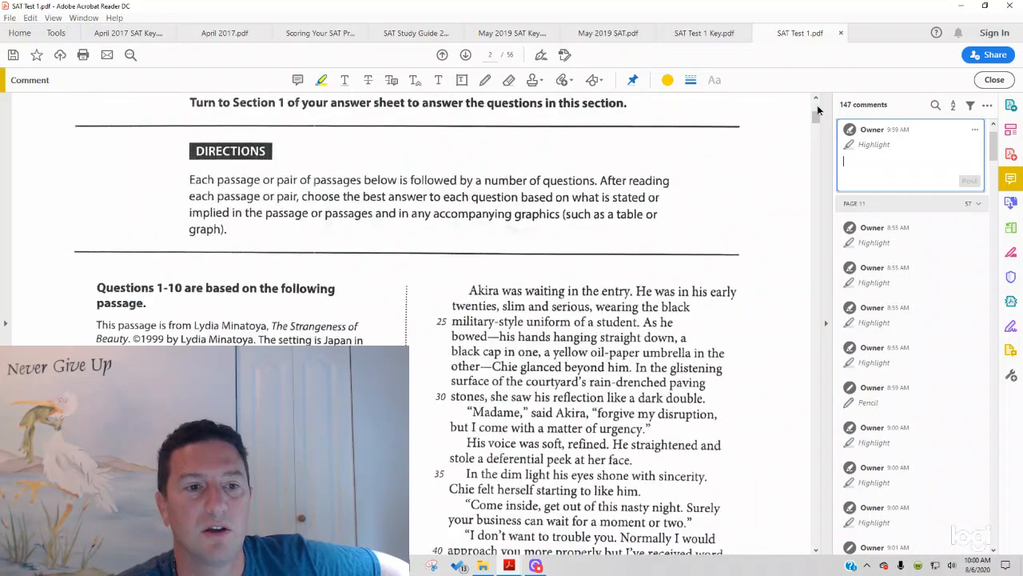
scroll(down, 3)
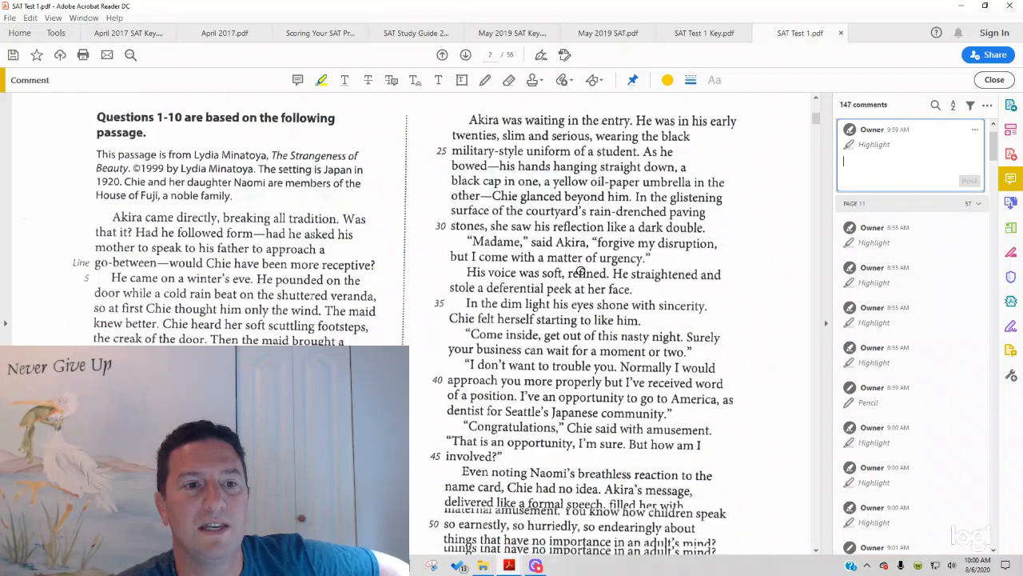
scroll(down, 3)
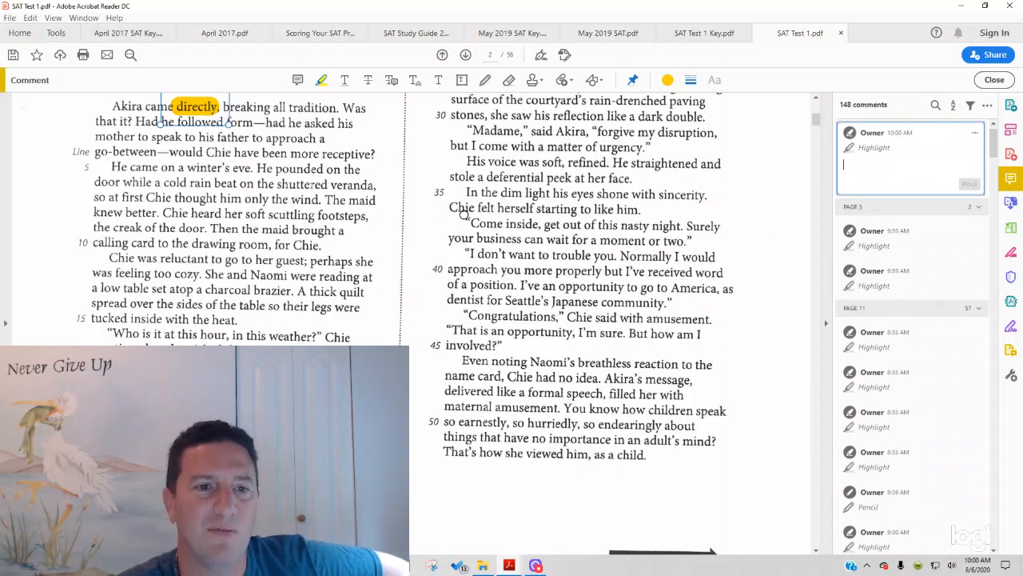
mouse_move(605, 243)
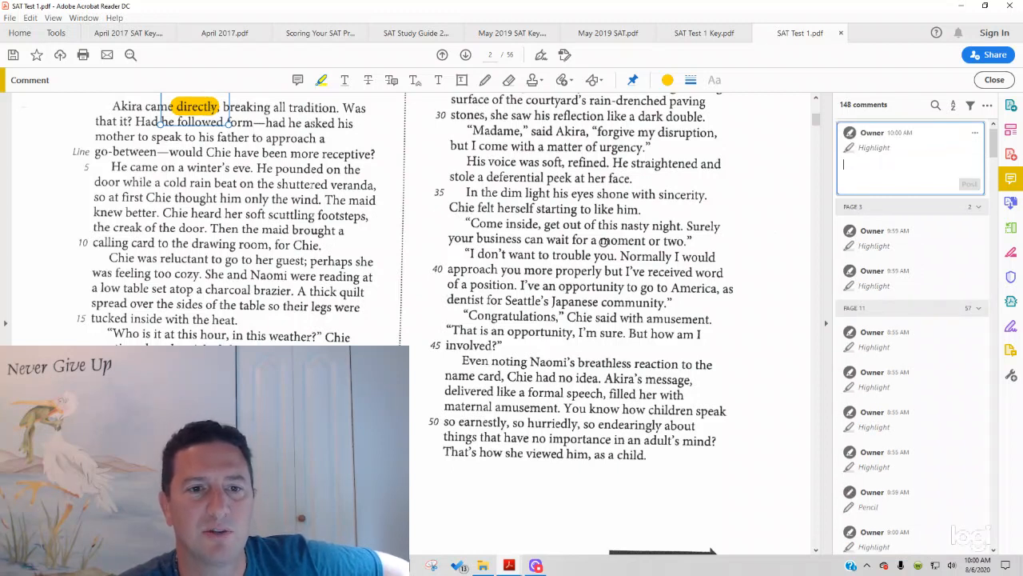
mouse_move(640, 257)
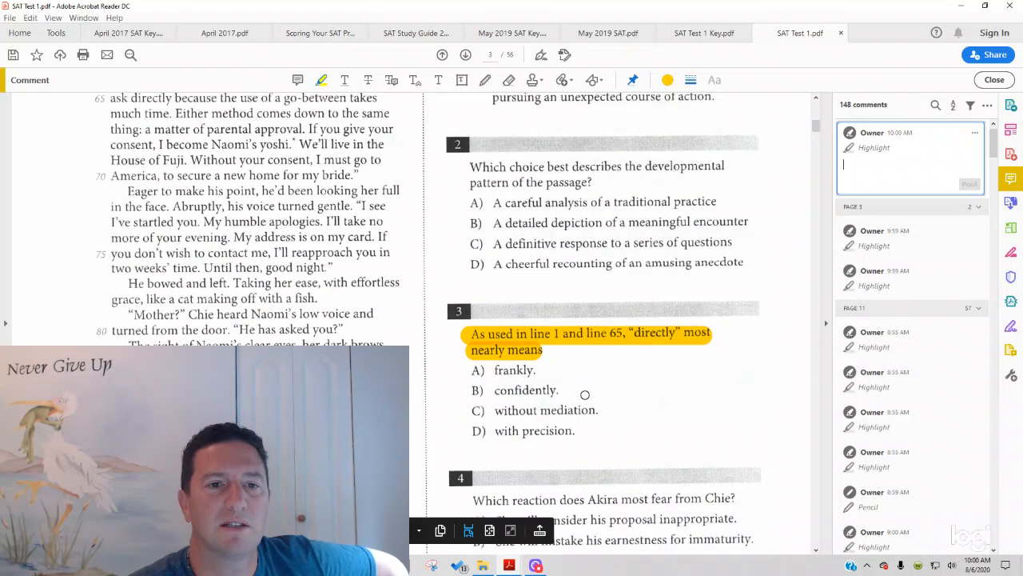
Step: Highlight 'directly' at line 65 and 'breaking all tradition', 'had he asked', 'go-between' near line 1
scroll(up, 3)
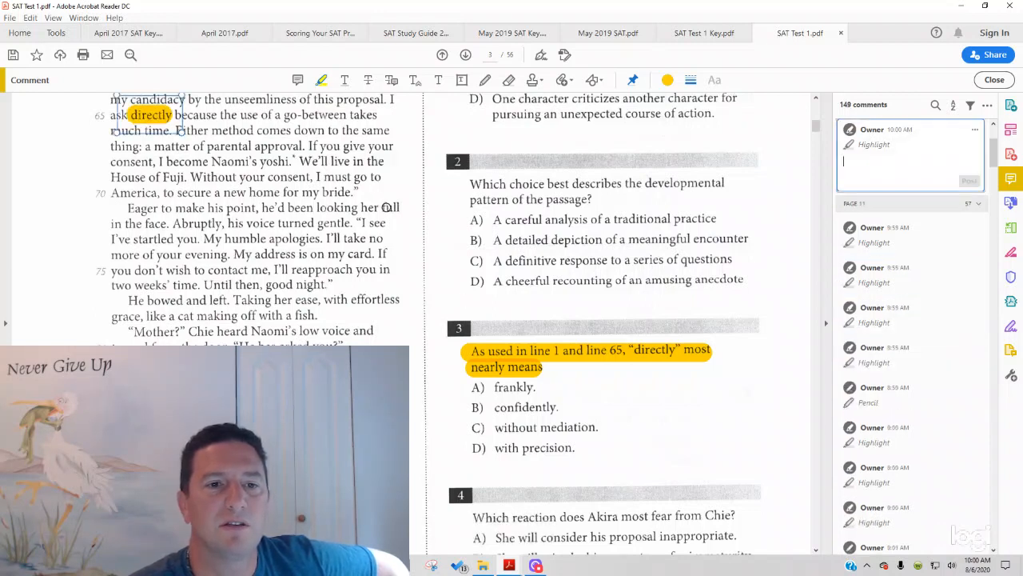
mouse_move(643, 291)
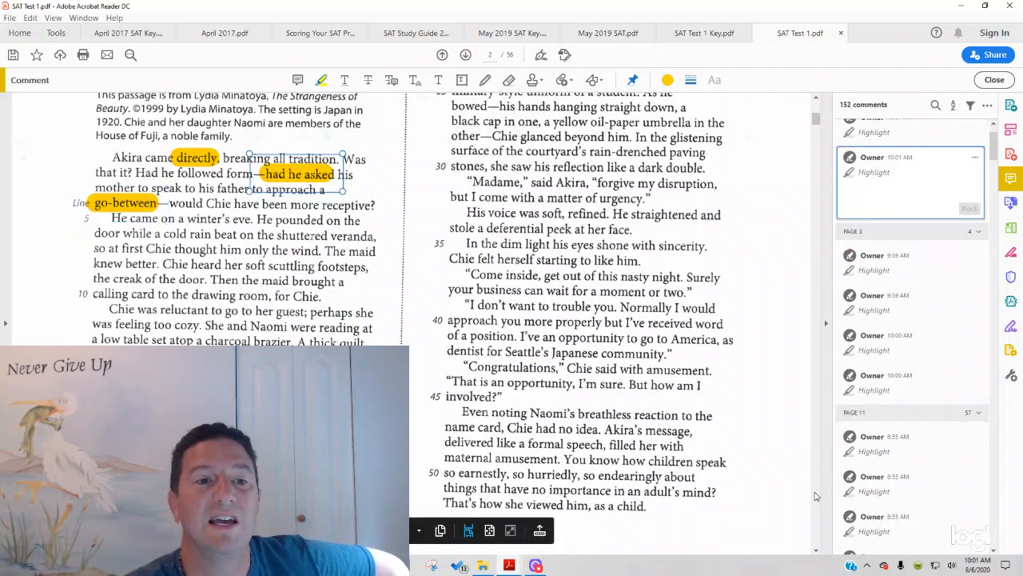
click(912, 189)
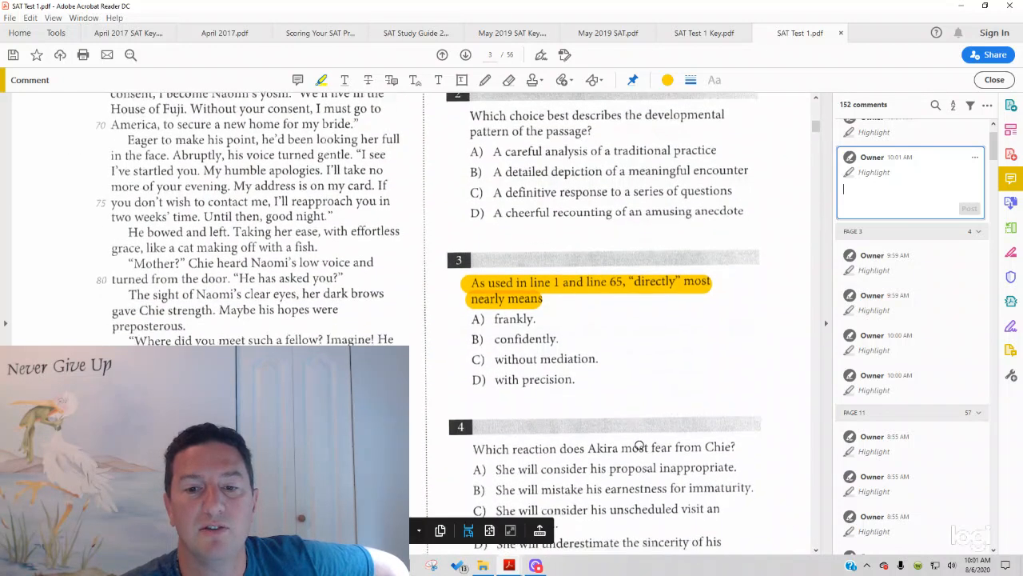
Step: Highlight choice C 'without mediation' as correct and cross out choice B in red
scroll(down, 3)
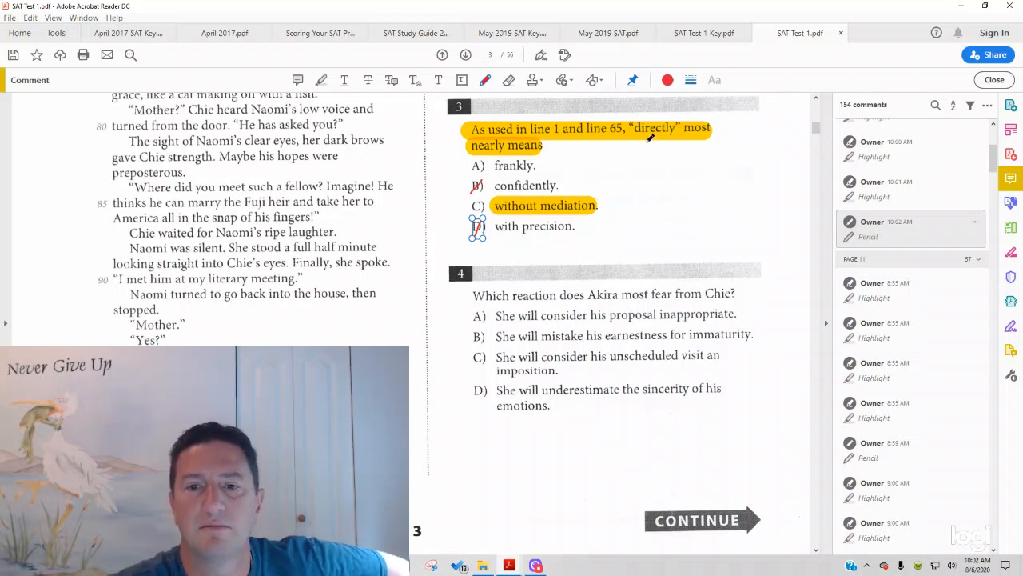
mouse_move(593, 154)
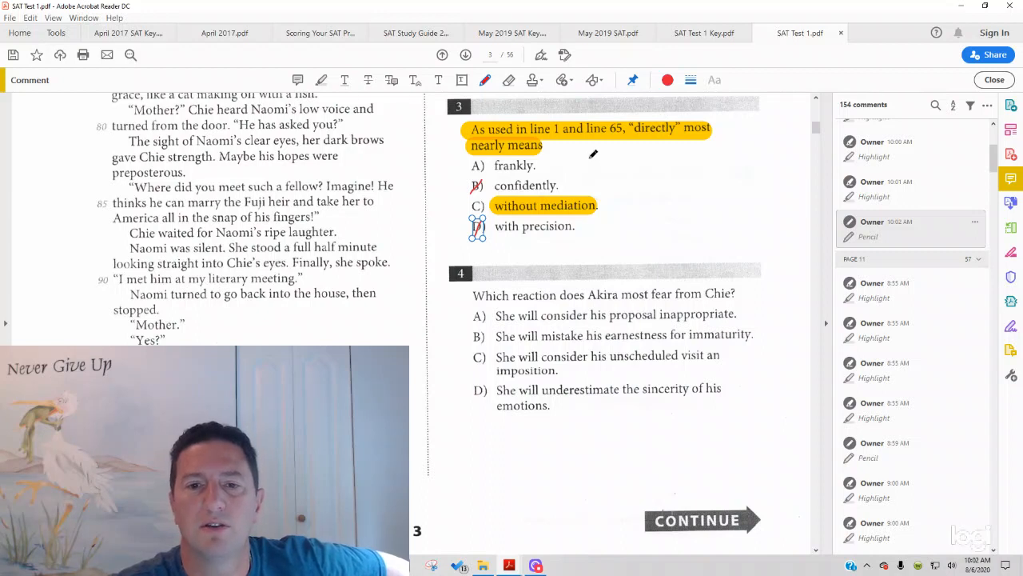